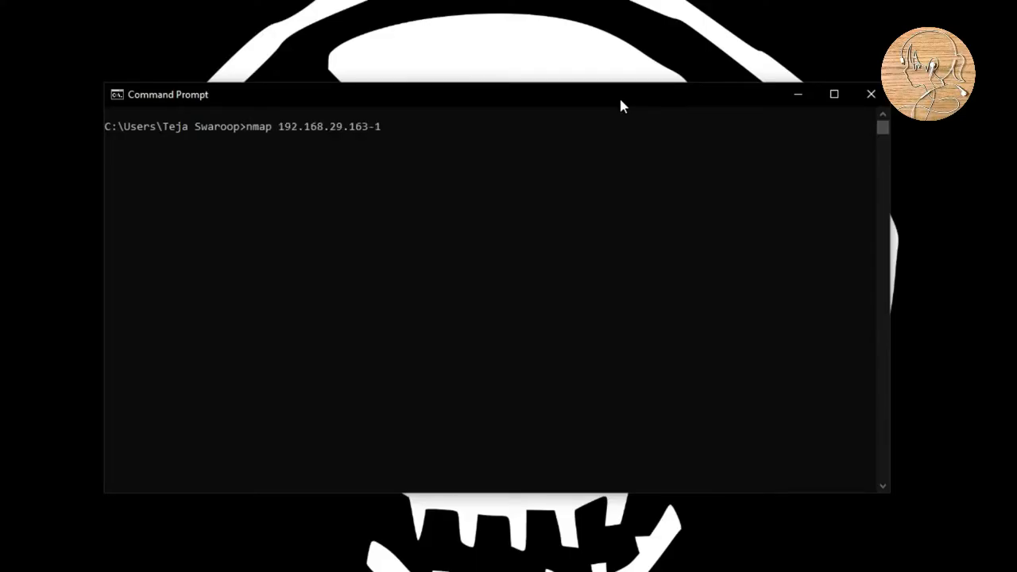
- Run nmap against 192.168.29.163 and list its nine open TCP ports
key("Enter")
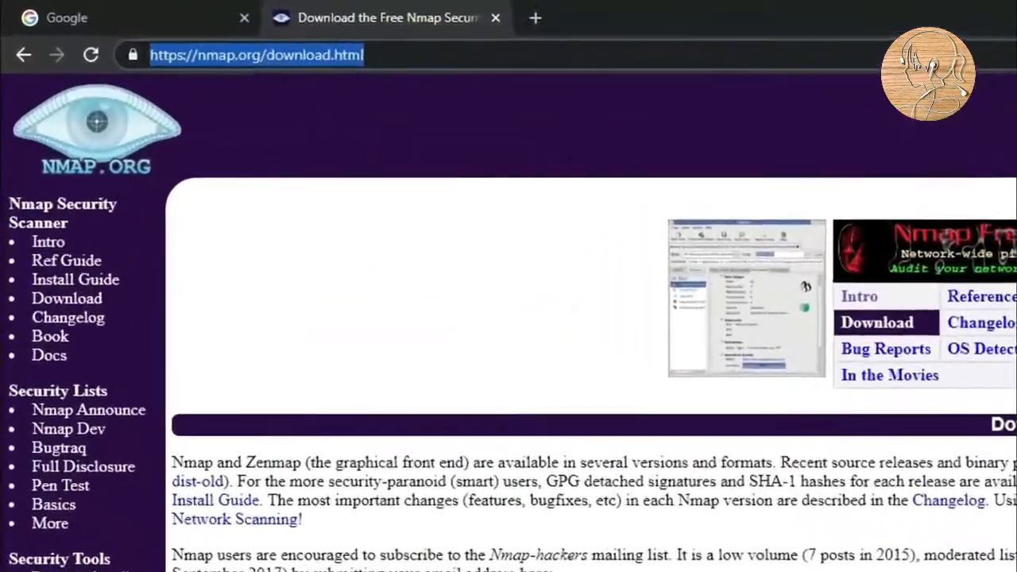
scroll("down", 3)
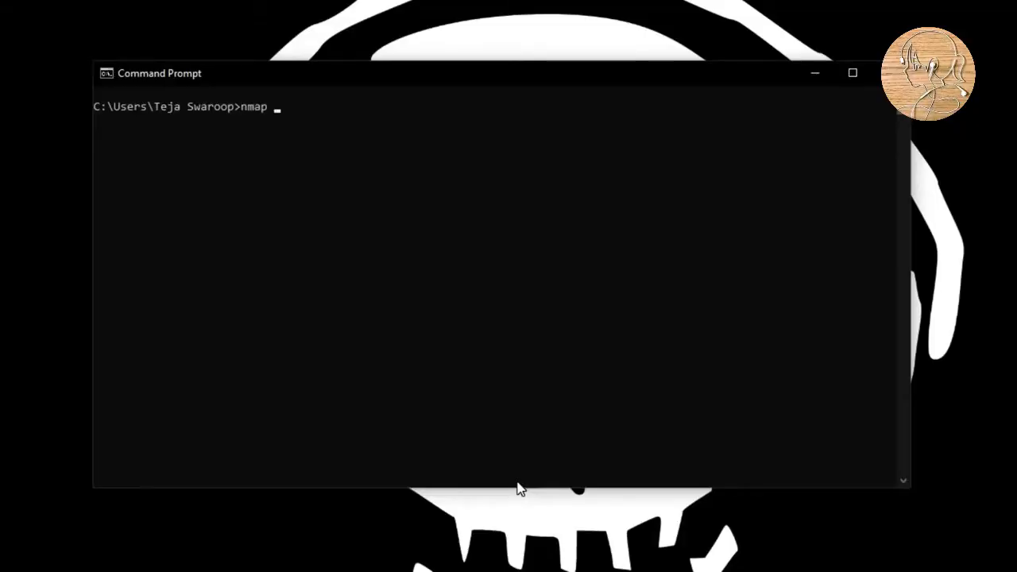
type("192.168.29")
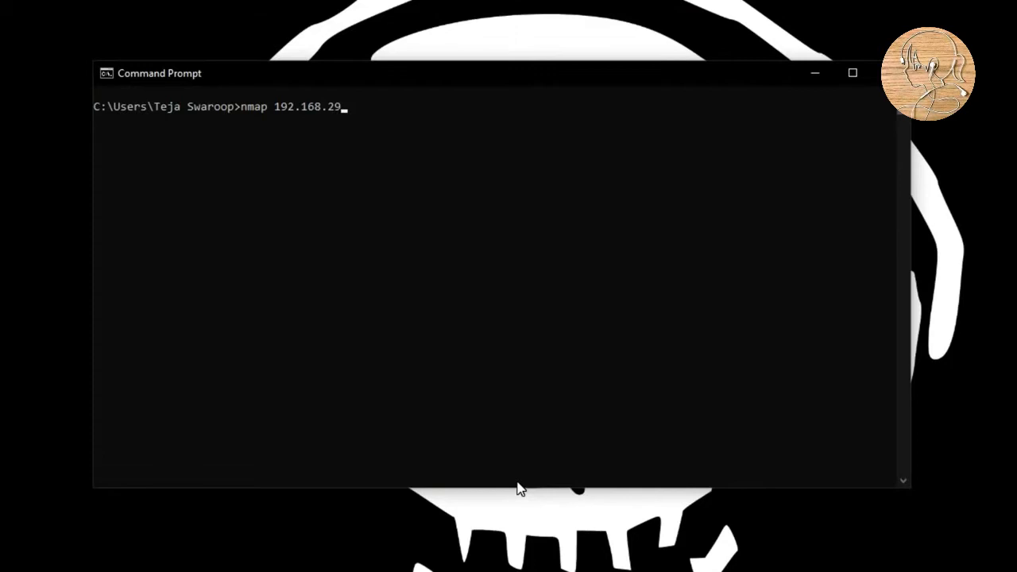
key("Enter")
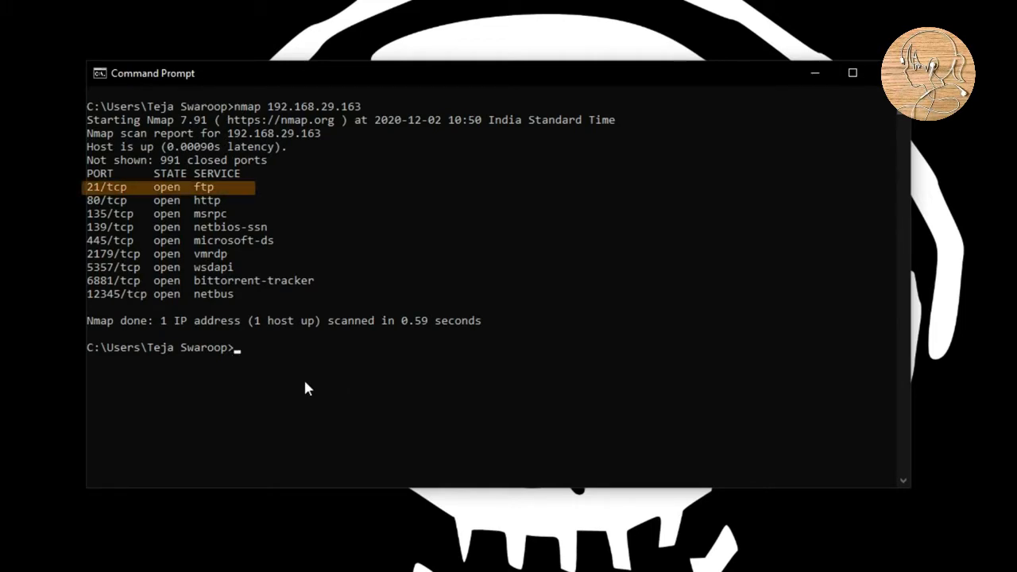
mouse_move(301, 386)
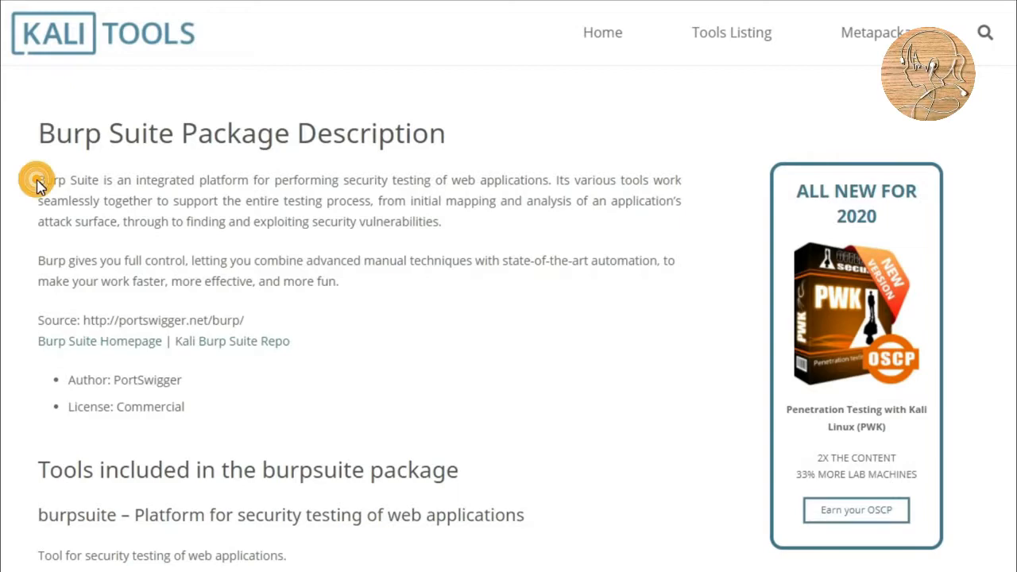
- Send the intercepted securetext.in request to Intruder with /test123 as the payload position
left_click_drag(38, 179, 505, 180)
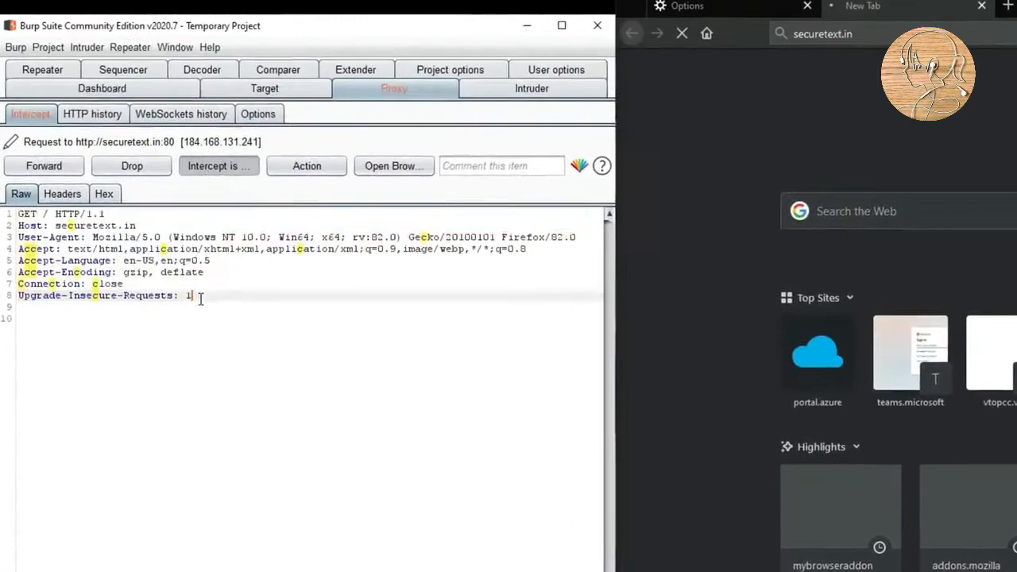
right_click(199, 220)
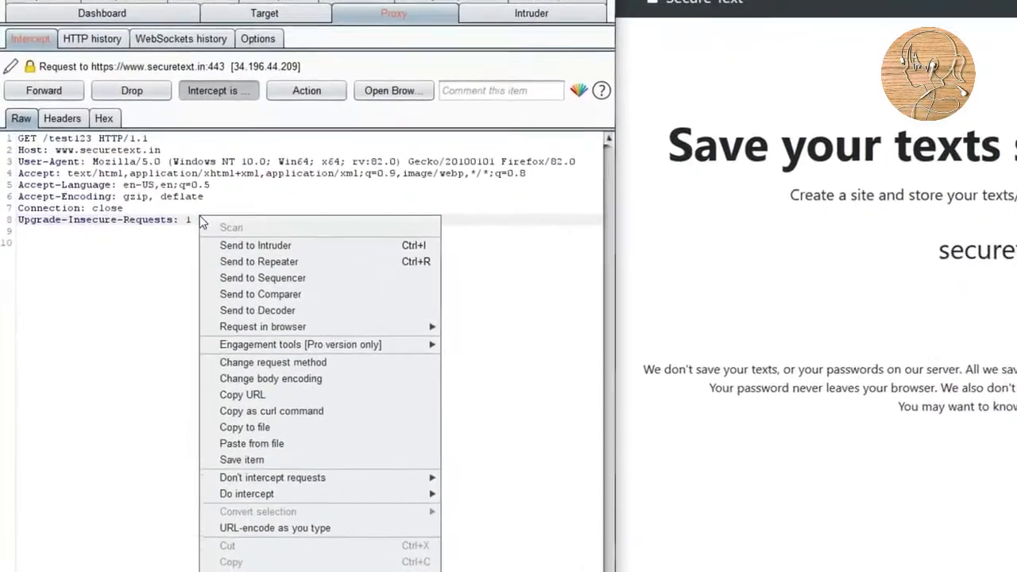
left_click(255, 245)
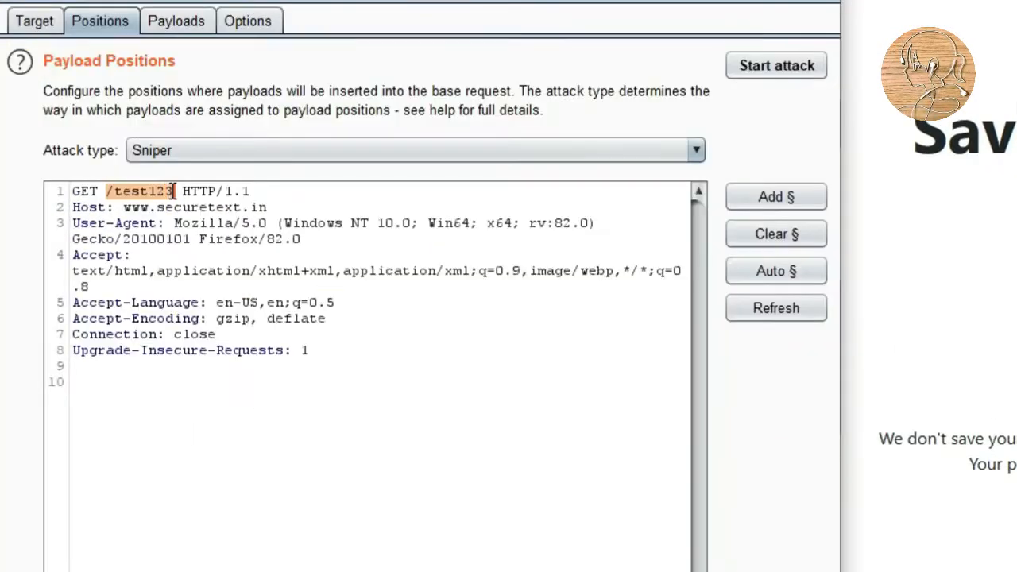
left_click(776, 65)
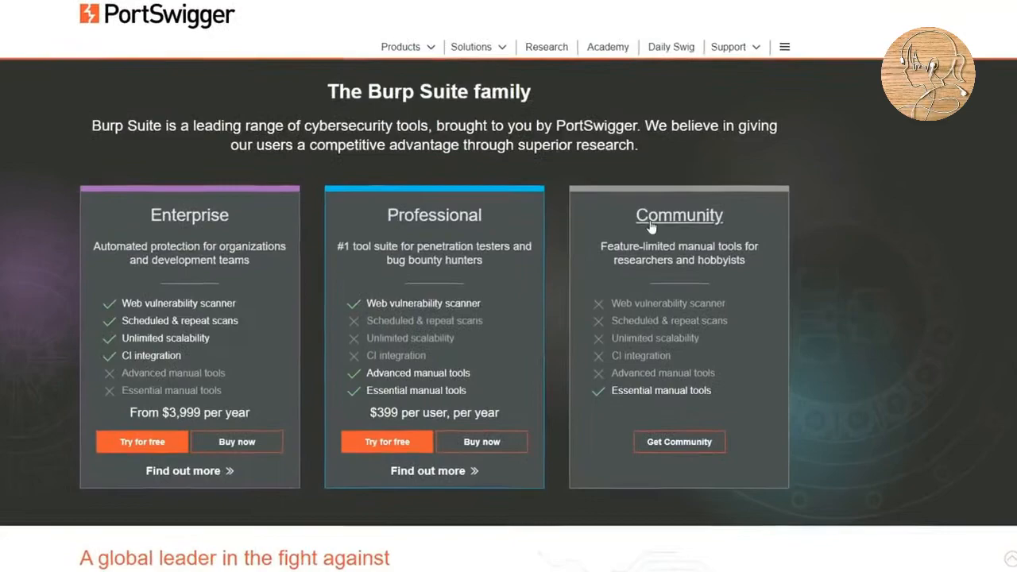
scroll("down", 3)
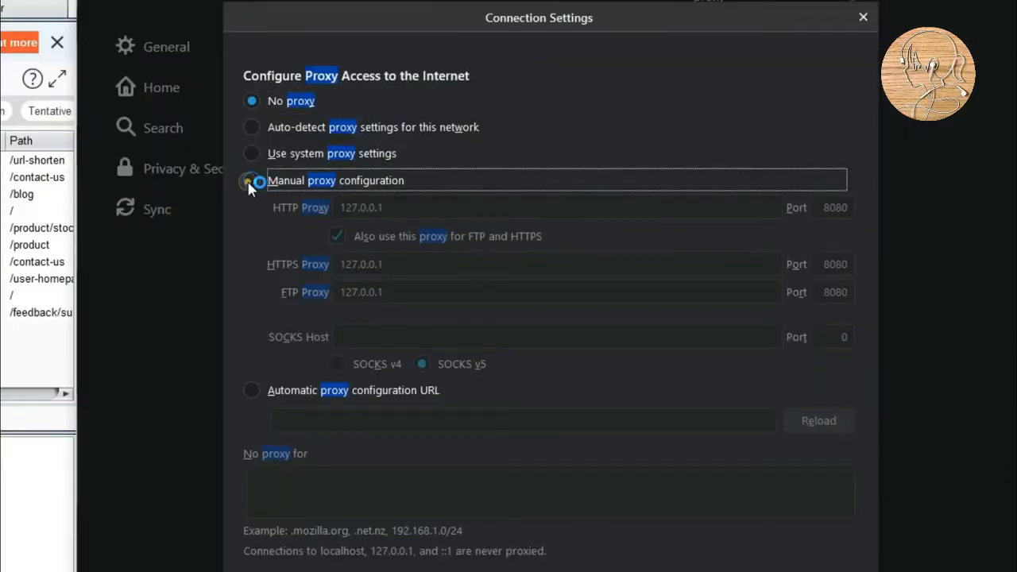
- Switch Firefox to a manual proxy at 127.0.0.1 port 8080
left_click(251, 181)
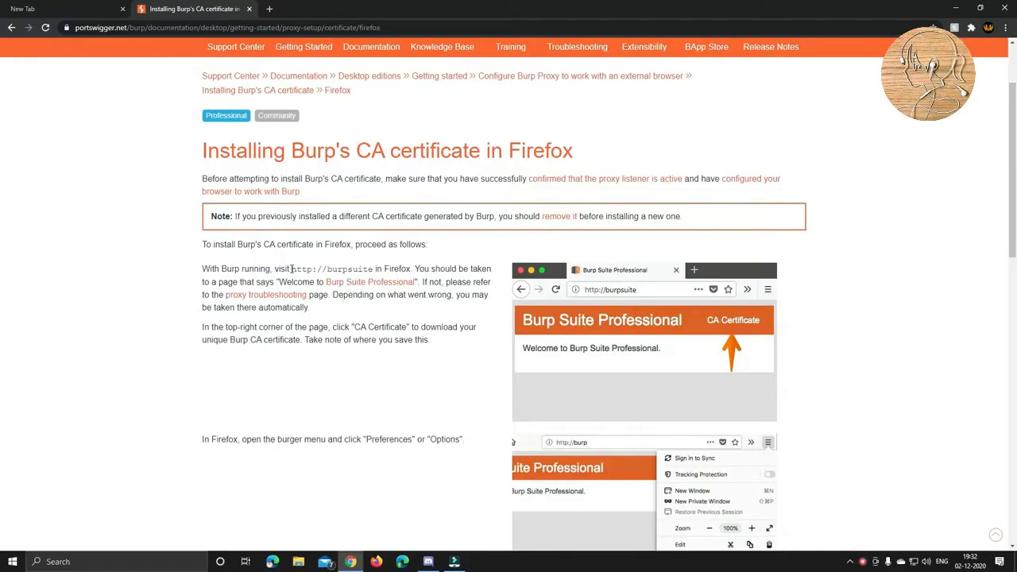
double_click(331, 268)
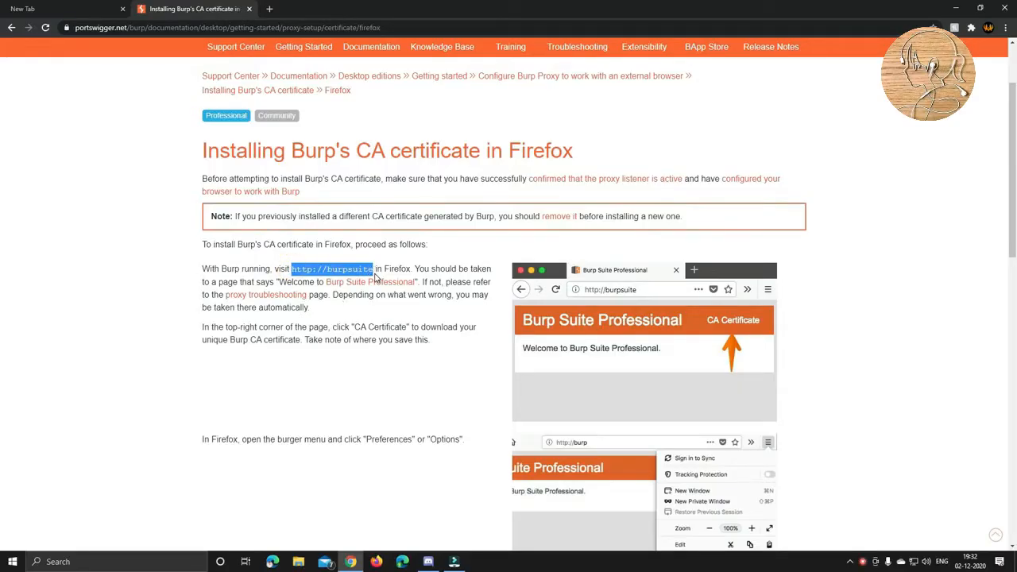
scroll("down", 3)
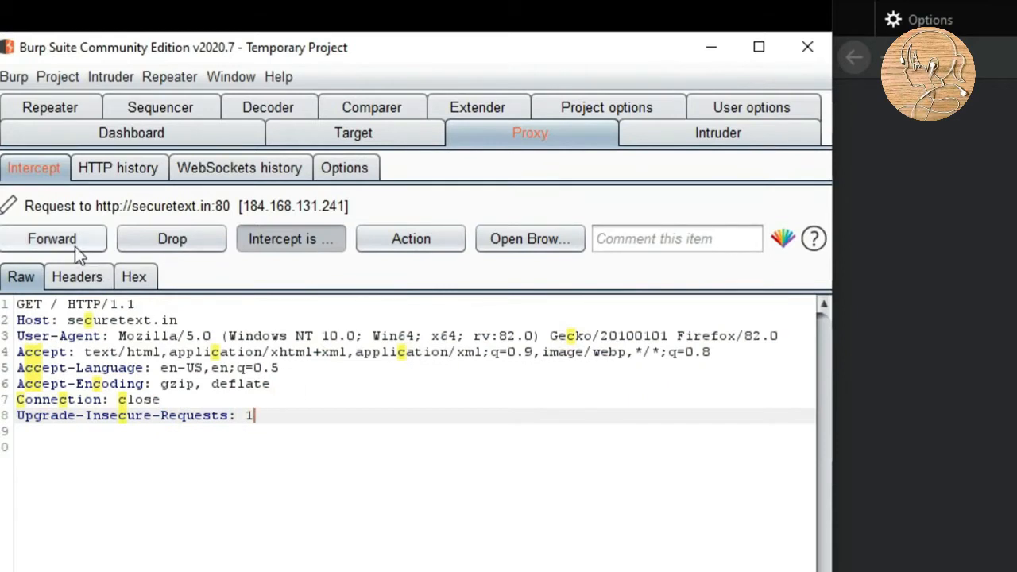
mouse_move(172, 238)
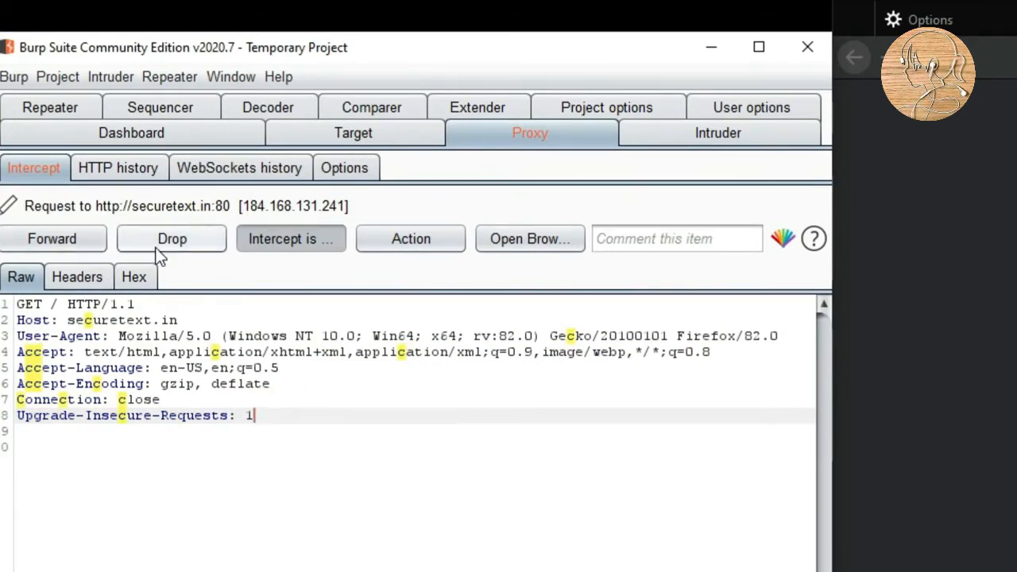
mouse_move(78, 276)
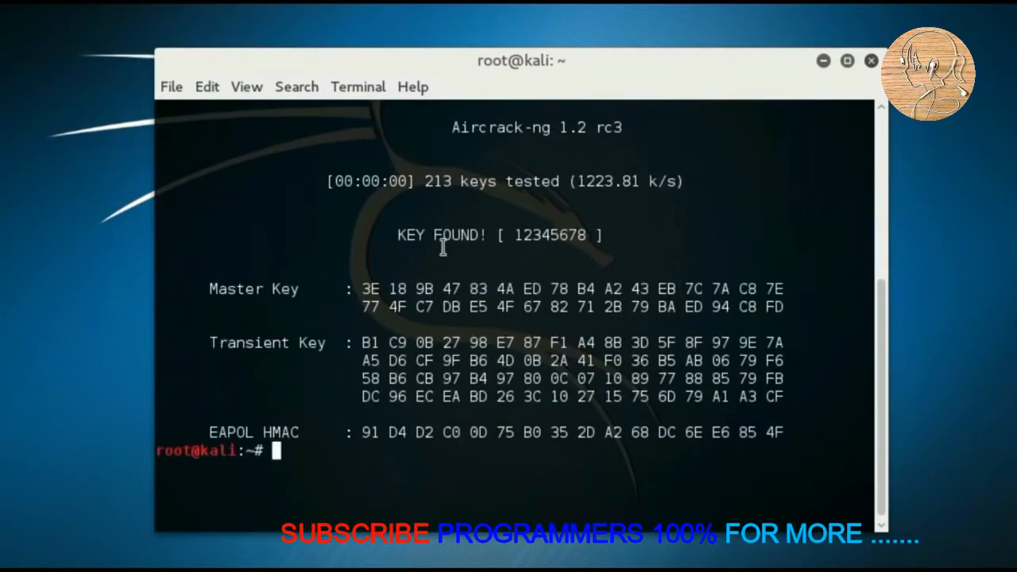
double_click(550, 234)
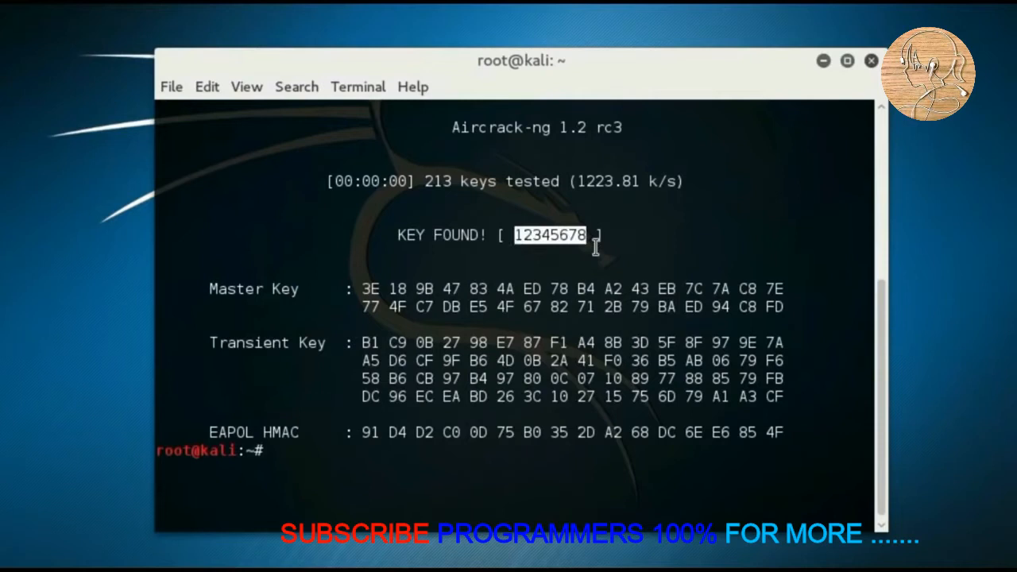
mouse_move(616, 268)
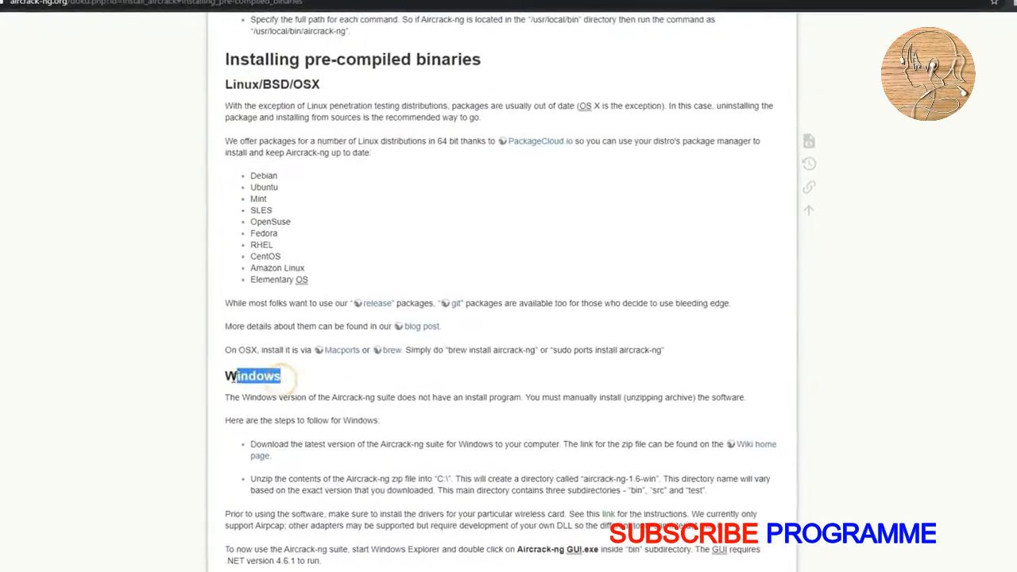
- Scroll the pre-compiled binaries page down to the Windows installation notes
scroll("down", 3)
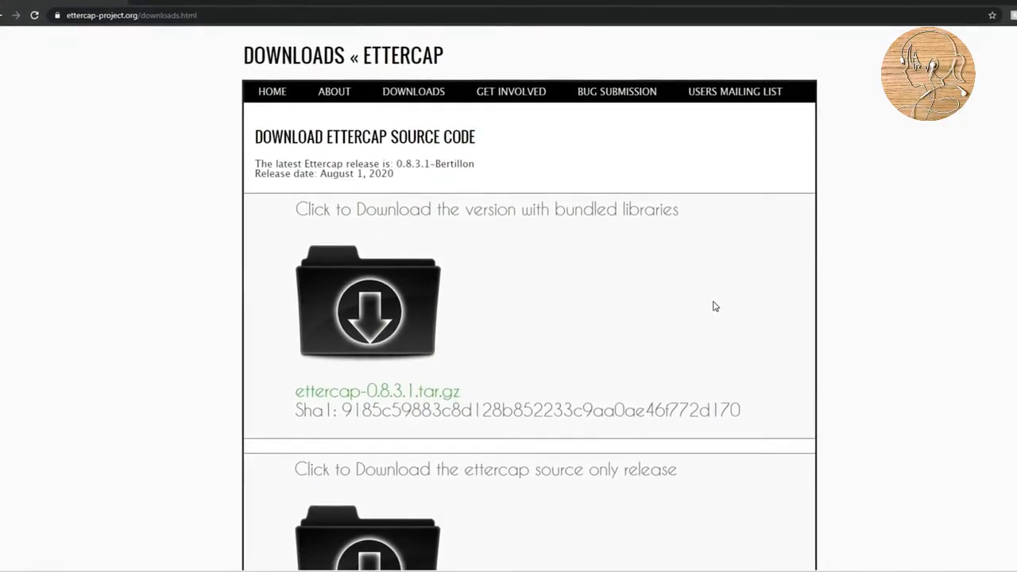
- Sniff on wlan0, scan for hosts, and target 192.168.1.1 and 192.168.1.109
scroll("down", 3)
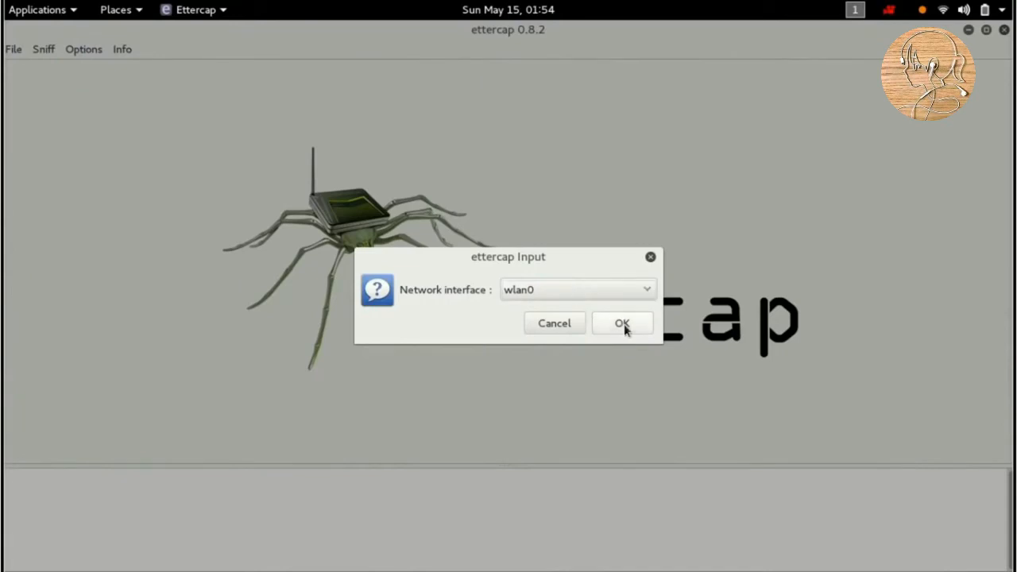
left_click(621, 323)
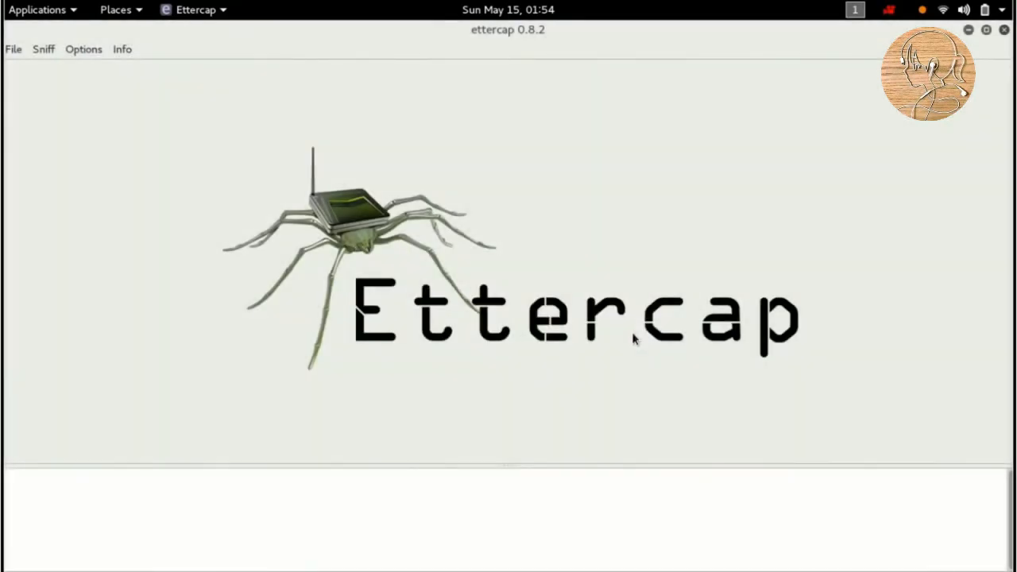
left_click(99, 48)
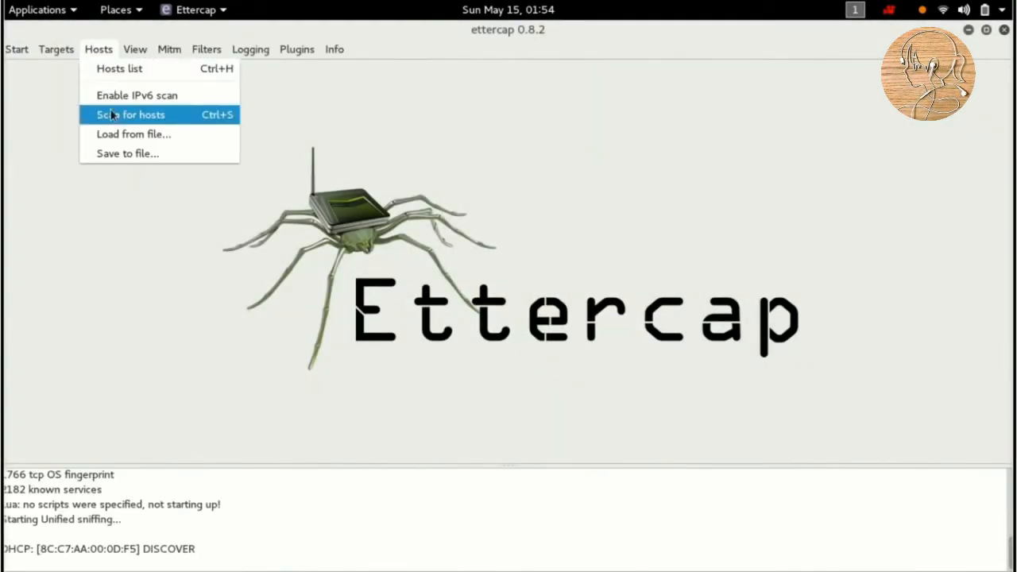
left_click(129, 115)
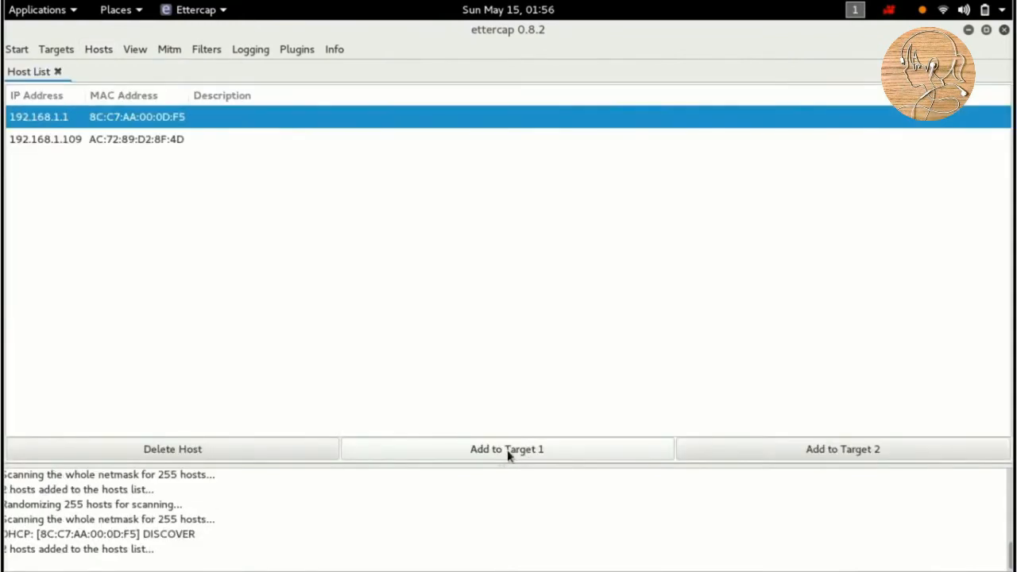
left_click(506, 449)
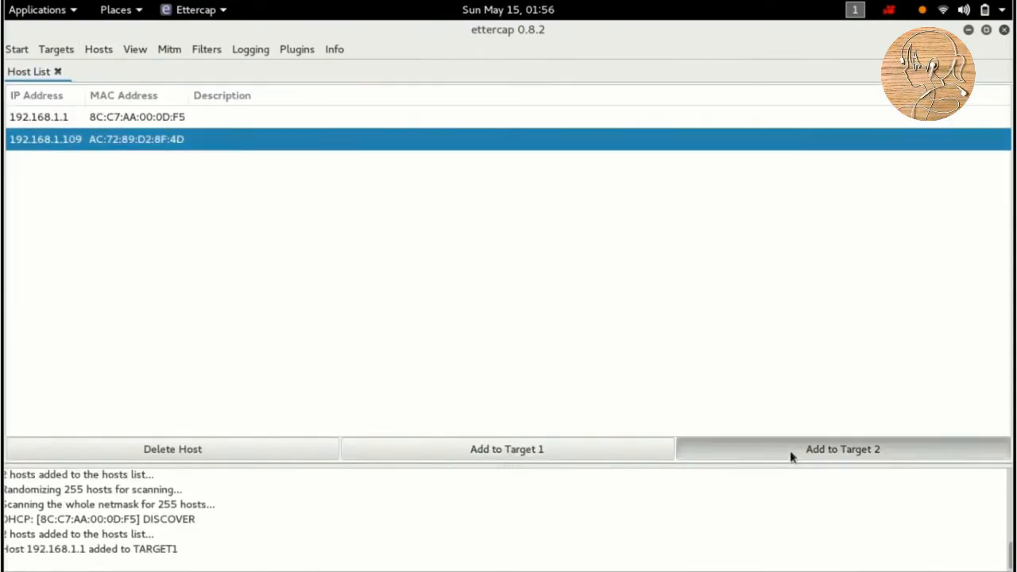
left_click(841, 448)
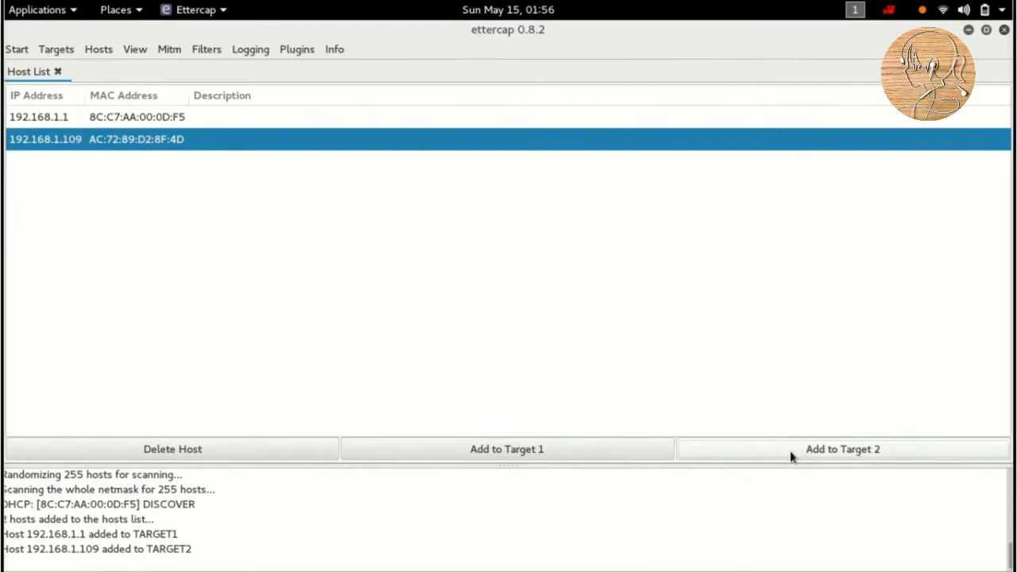
mouse_move(169, 49)
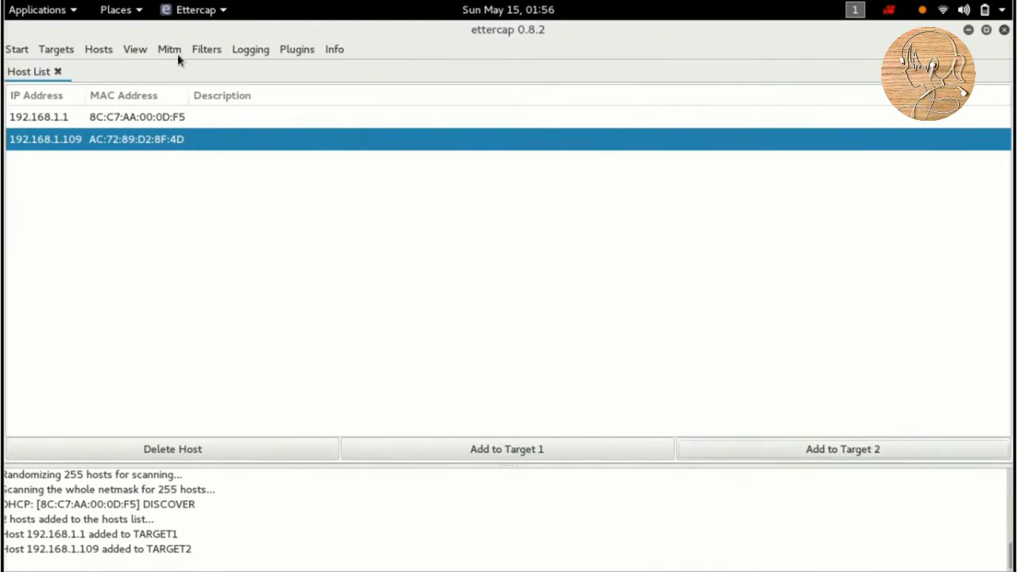
- Launch ARP poisoning and capture the password from the testfire.net test login
left_click(169, 48)
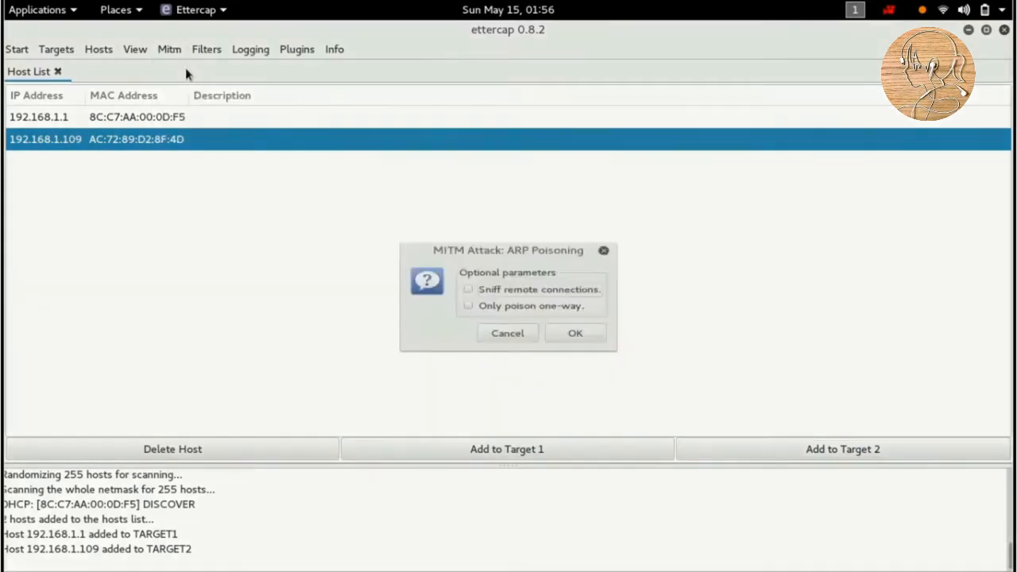
left_click(641, 428)
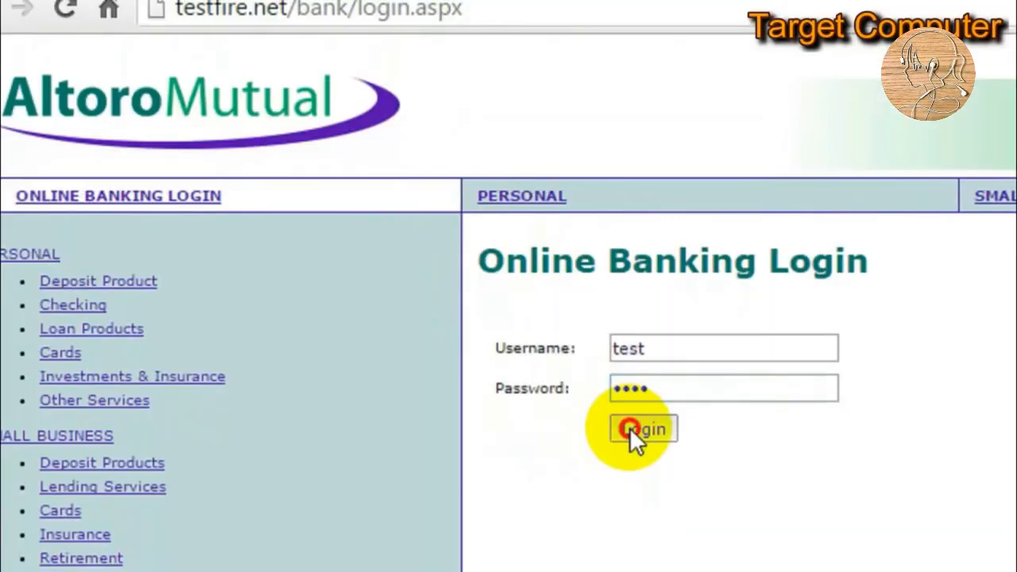
left_click(642, 428)
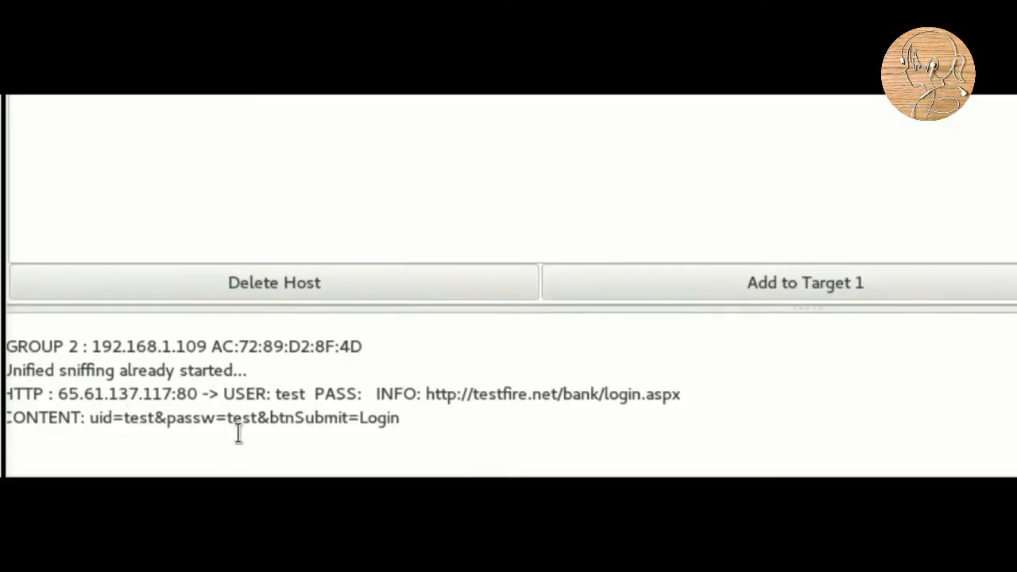
double_click(241, 417)
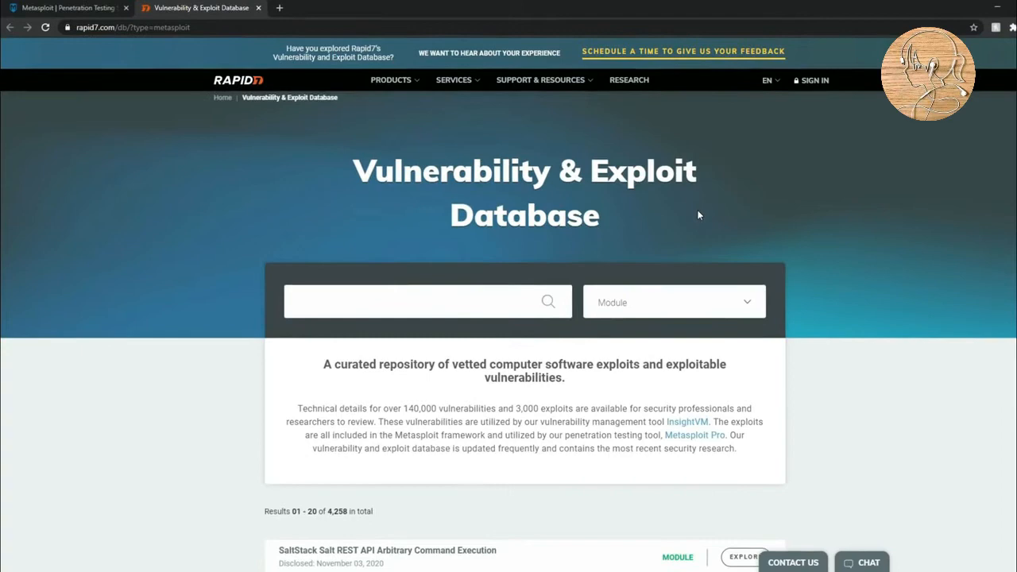
- Scroll to the DOUBLEPULSAR module page and select ETERNALBLUE in its description
scroll("down", 3)
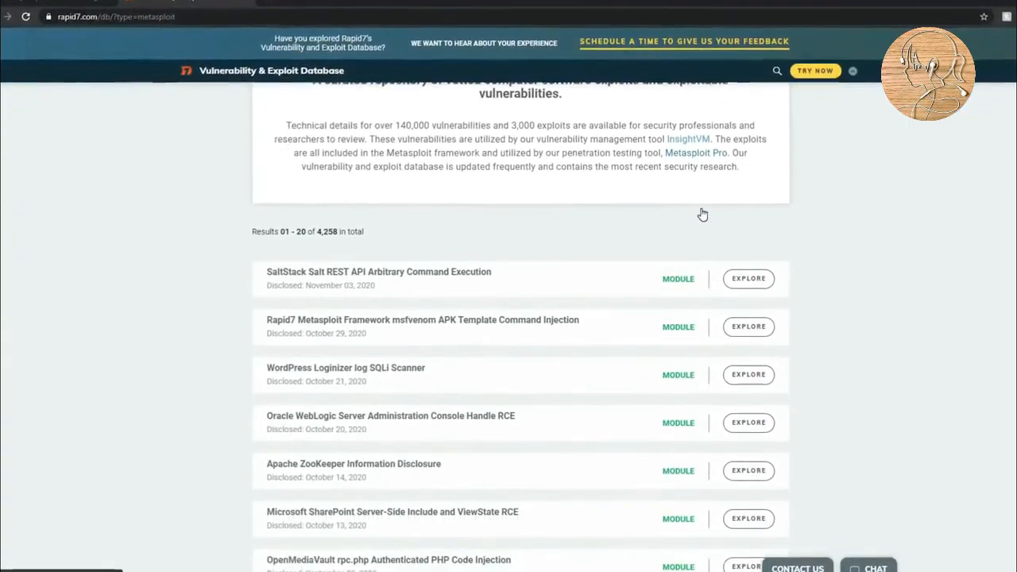
scroll("down", 3)
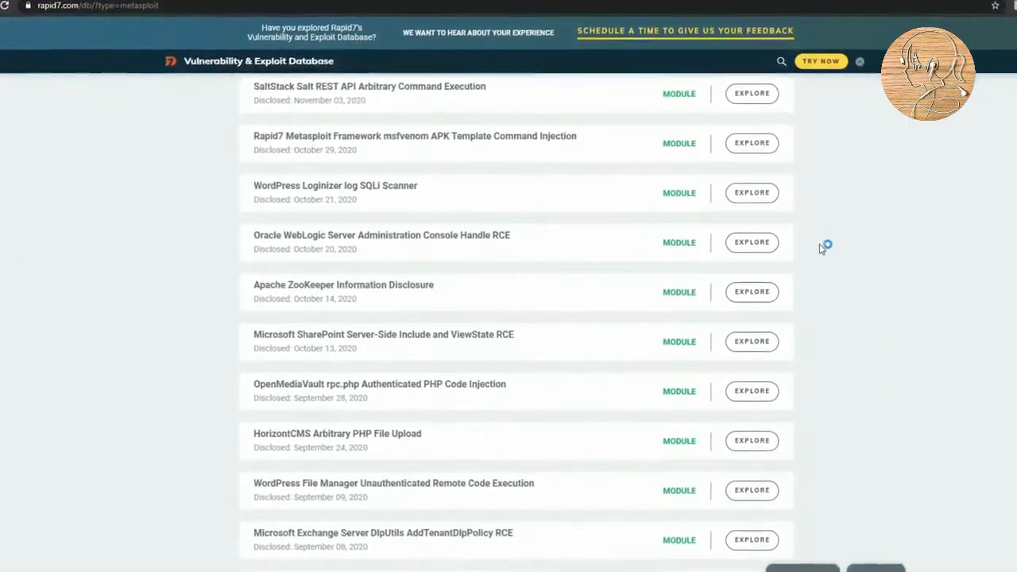
scroll("down", 3)
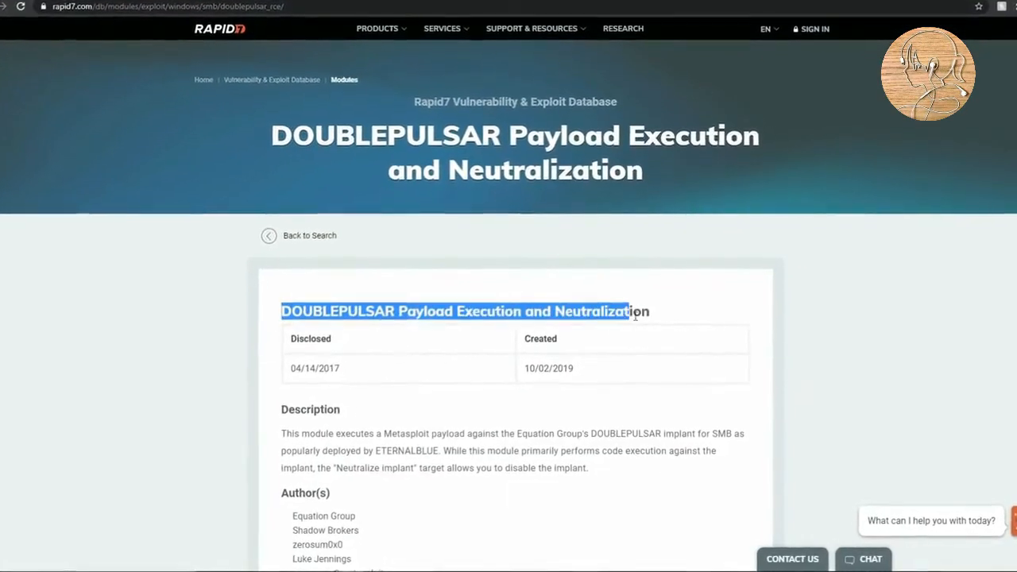
scroll("down", 3)
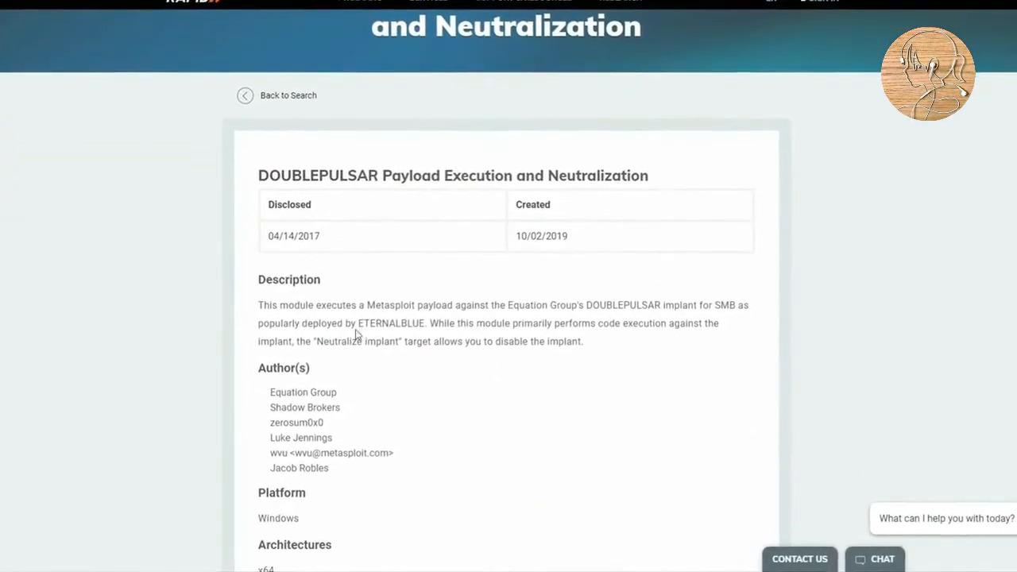
double_click(373, 308)
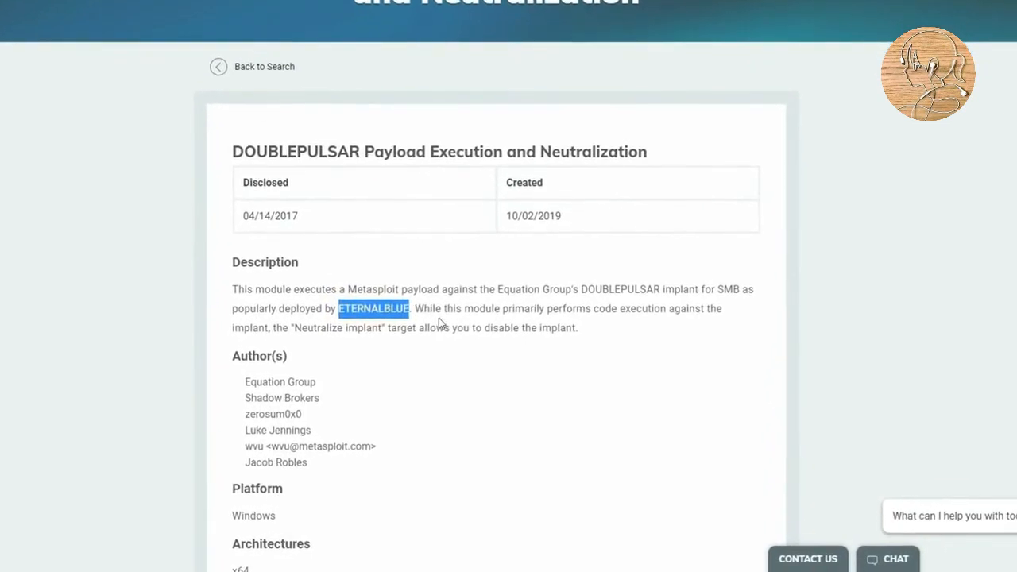